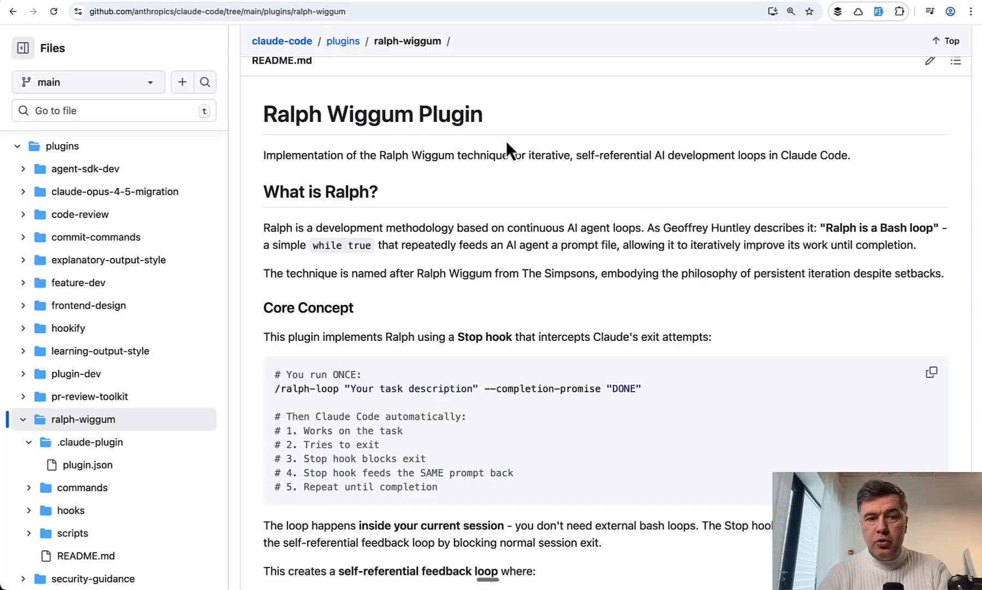
{"action": "mouse_move", "coordinate": [636, 245]}
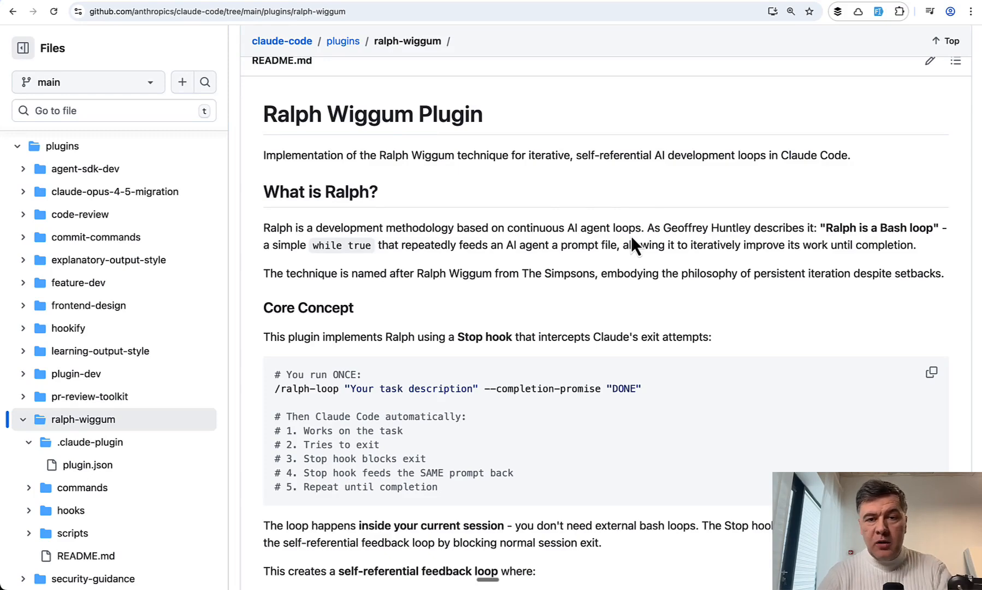
{"action": "mouse_move", "coordinate": [853, 52]}
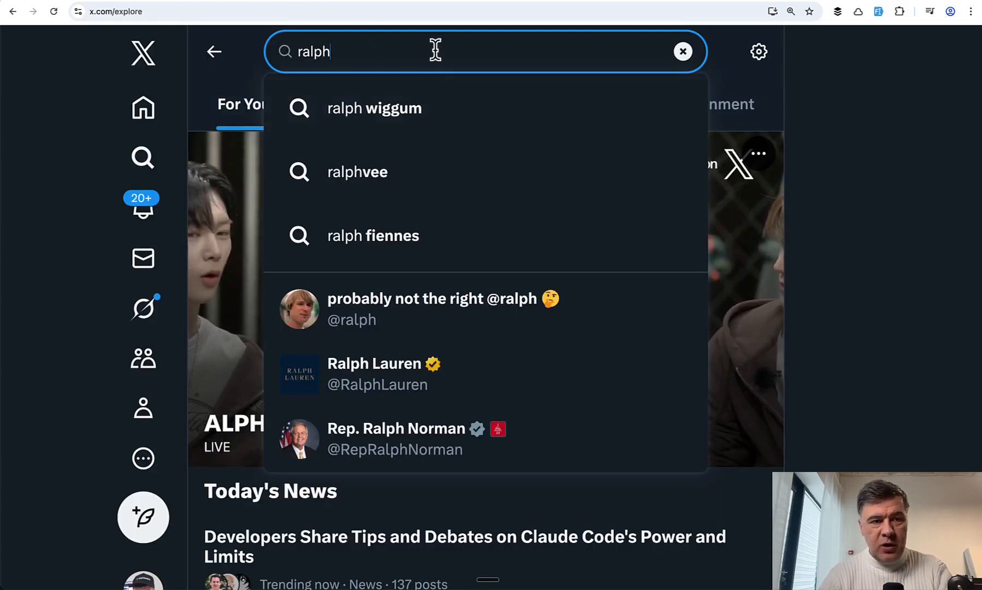
Search X for 'ralph wiggum' and scroll through the Top results.
{"action": "left_click", "coordinate": [374, 108]}
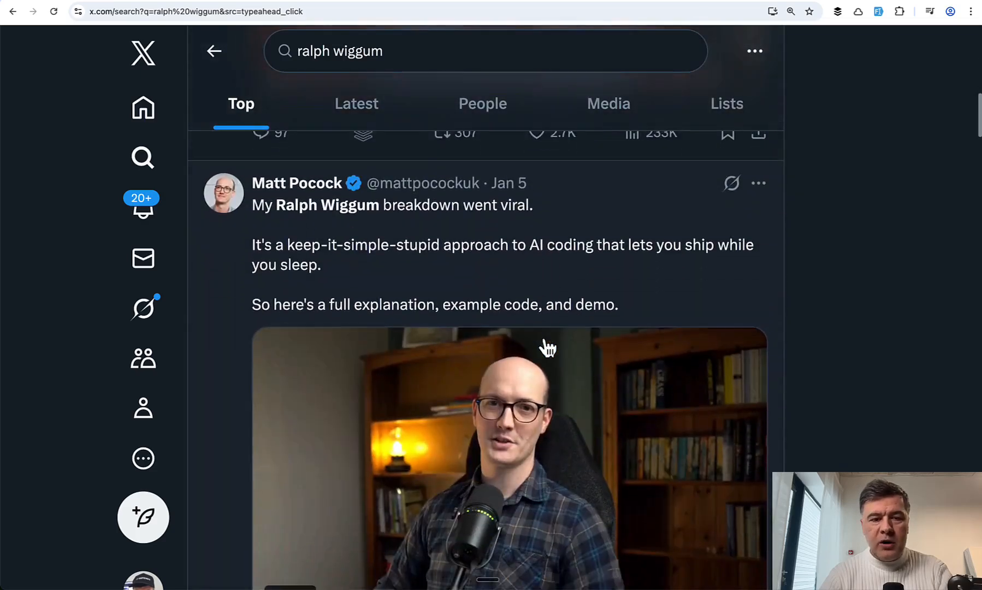
{"action": "scroll", "scroll_direction": "down", "scroll_amount": 3}
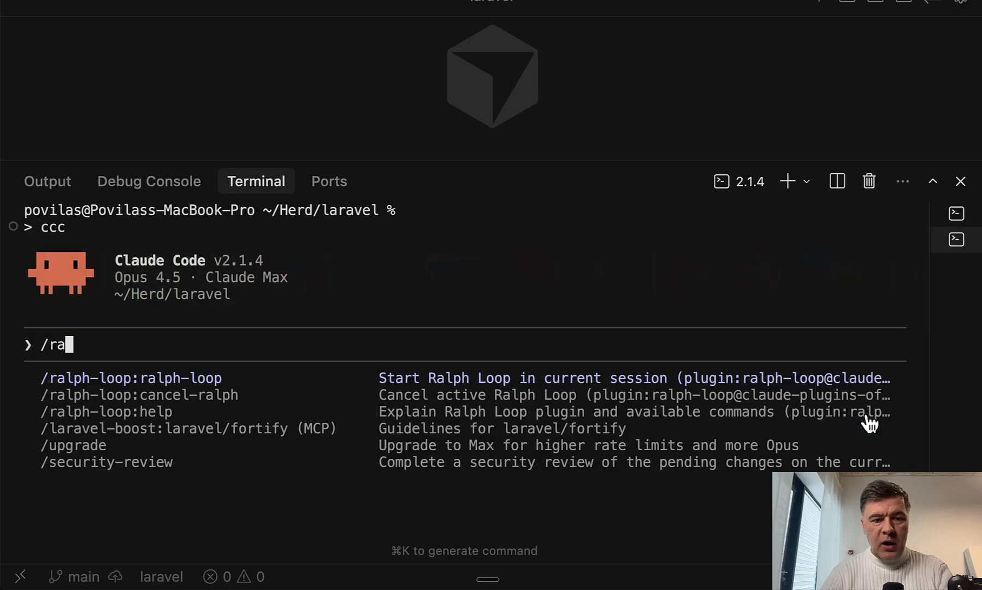
{"action": "mouse_move", "coordinate": [865, 412]}
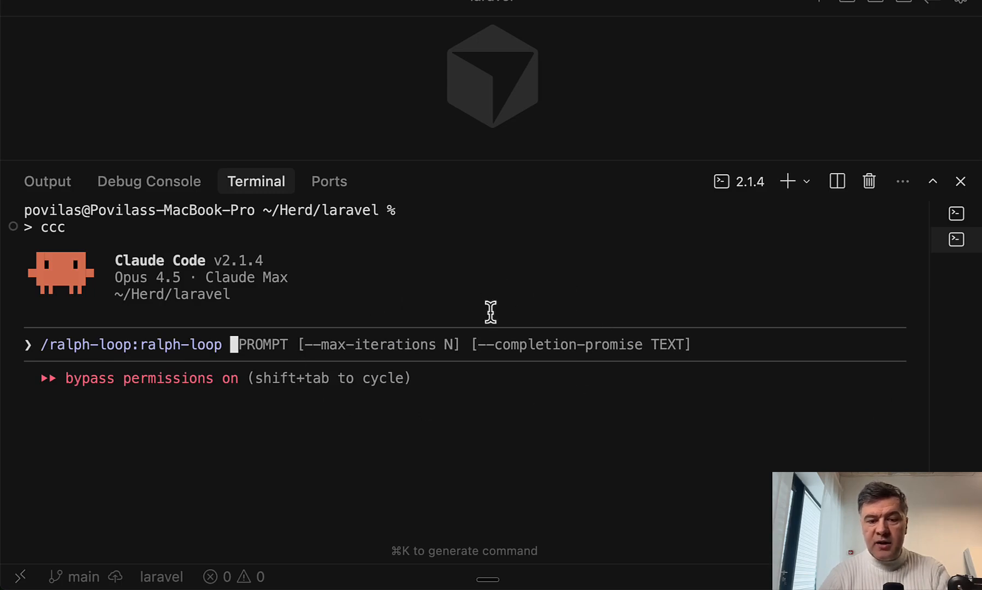
{"action": "mouse_move", "coordinate": [576, 421]}
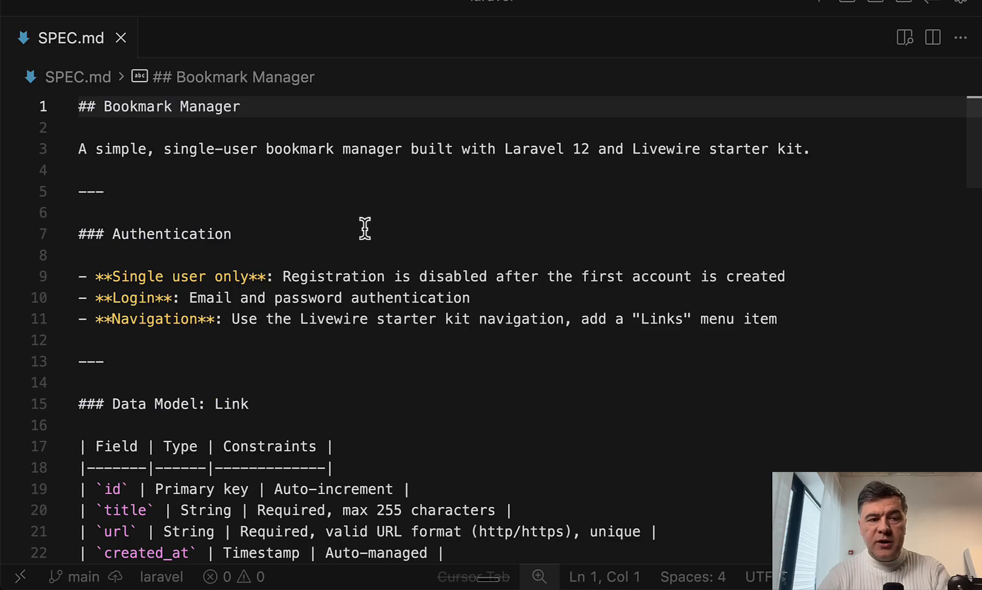
{"action": "mouse_move", "coordinate": [358, 312]}
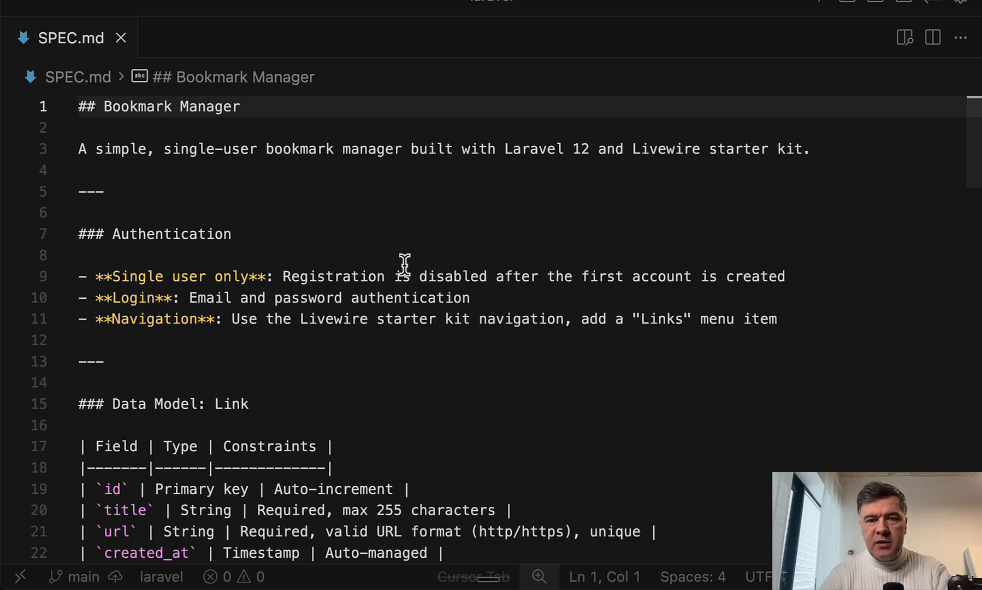
Scroll through SPEC.md's data model and links-page sections of the Bookmark Manager spec.
{"action": "scroll", "scroll_direction": "down", "scroll_amount": 3}
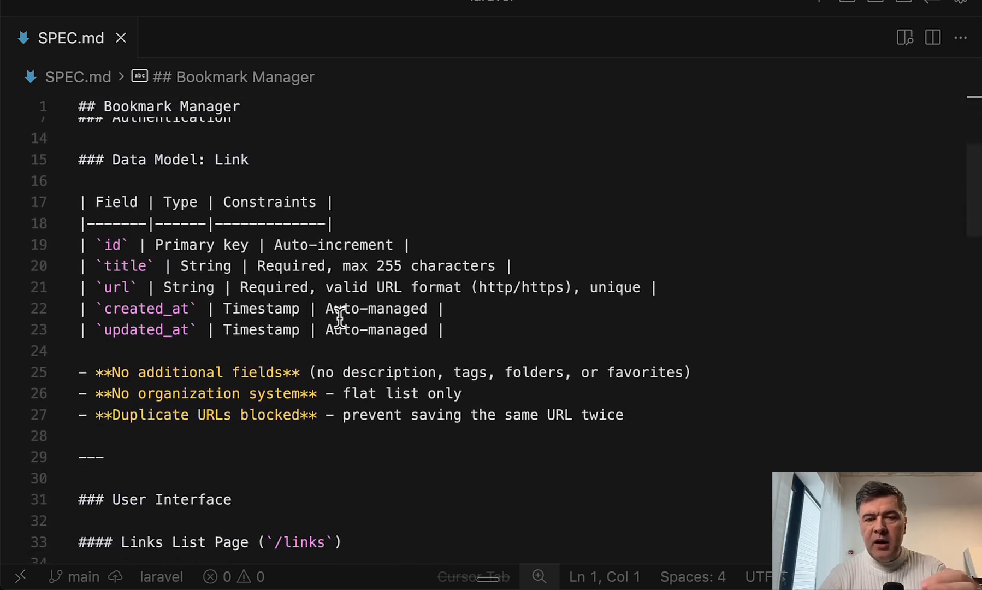
{"action": "scroll", "scroll_direction": "down", "scroll_amount": 3}
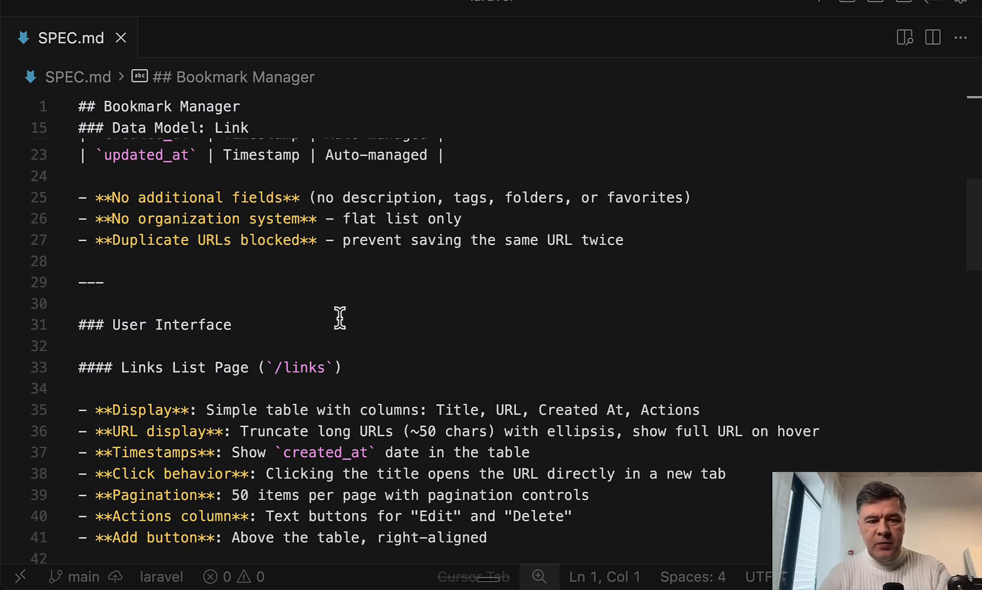
{"action": "scroll", "scroll_direction": "down", "scroll_amount": 3}
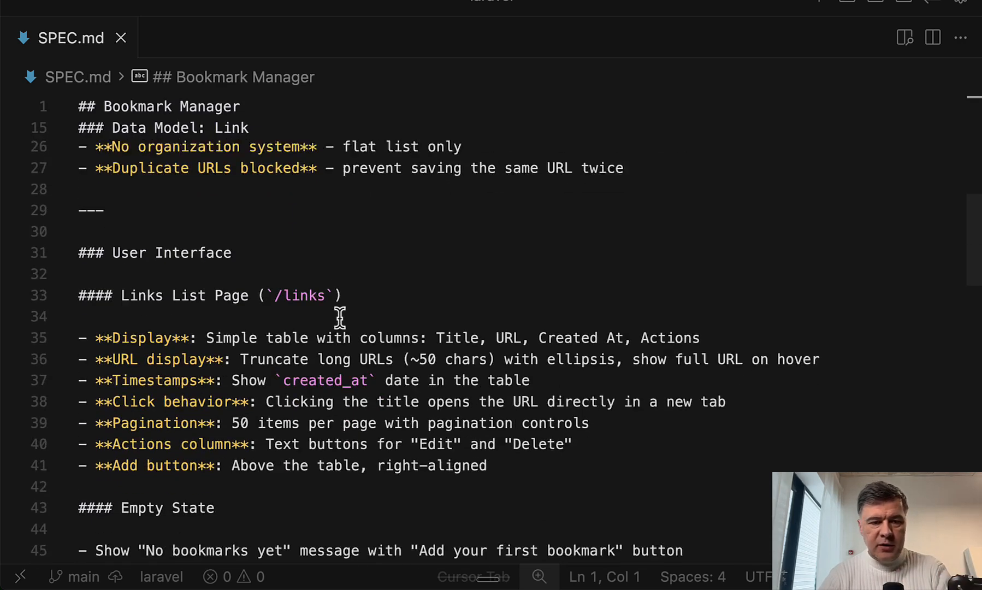
{"action": "scroll", "scroll_direction": "down", "scroll_amount": 3}
{"action": "type", "text": "ccc"}
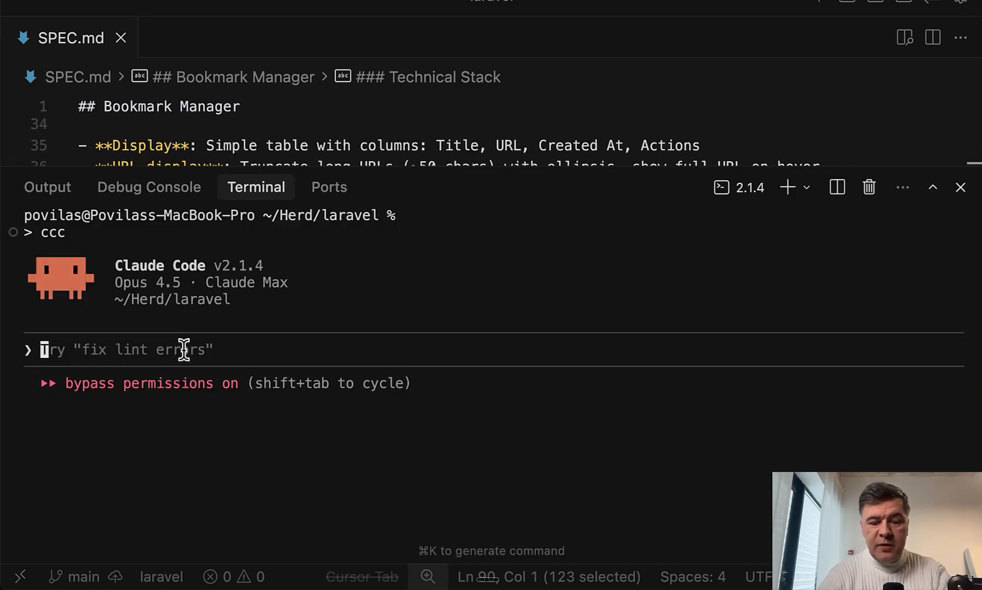
Run /usage in Claude Code to see session and weekly limits.
{"action": "type", "text": "/u"}
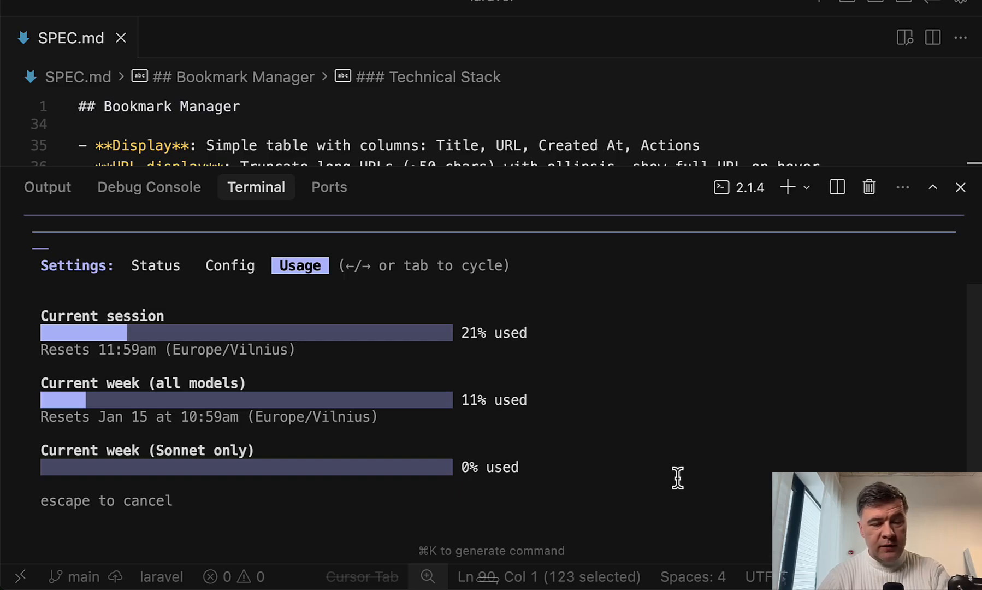
{"action": "mouse_move", "coordinate": [480, 329]}
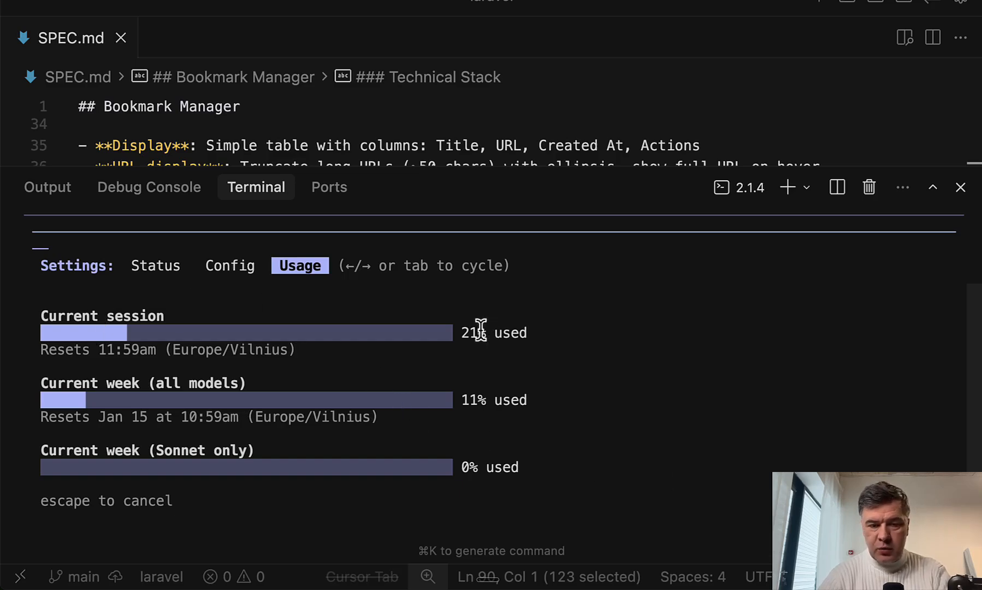
{"action": "mouse_move", "coordinate": [639, 452]}
{"action": "type", "text": "/ralph-loop:ralph-loop"}
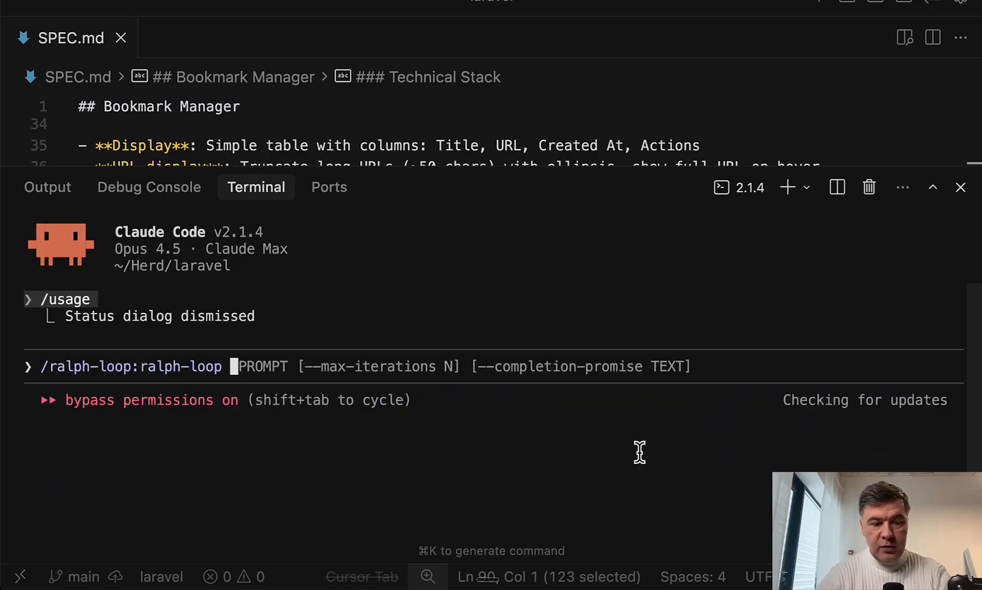
{"action": "type", "text": "\"Work on @SPEC.md tasks"}
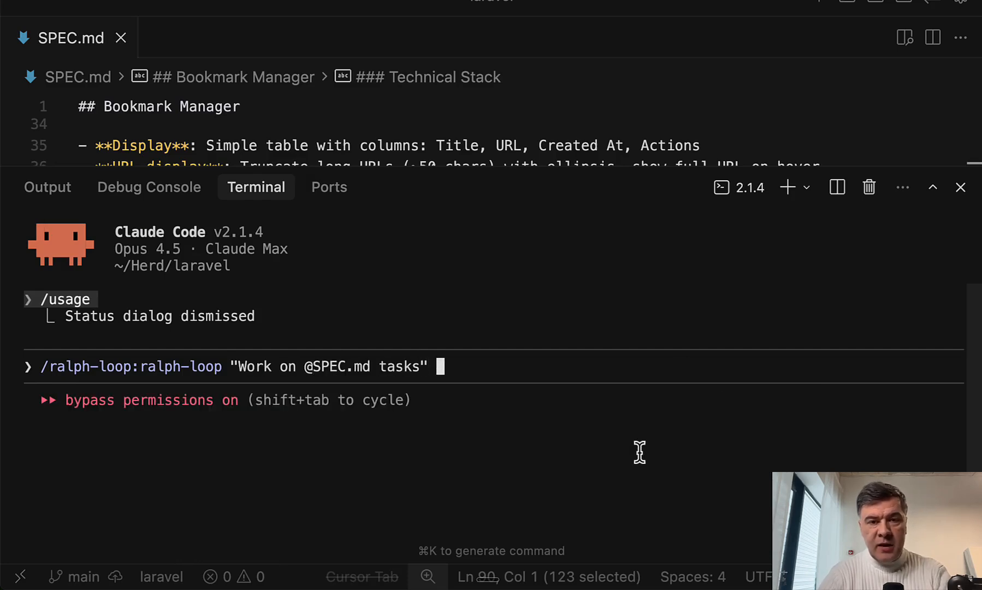
{"action": "type", "text": "--"}
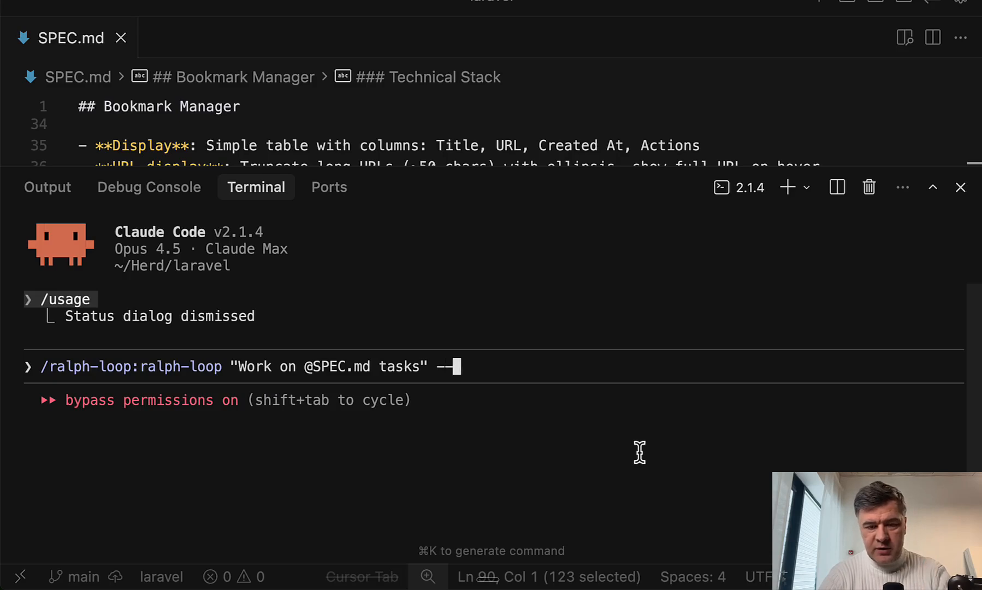
{"action": "type", "text": "max-itera"}
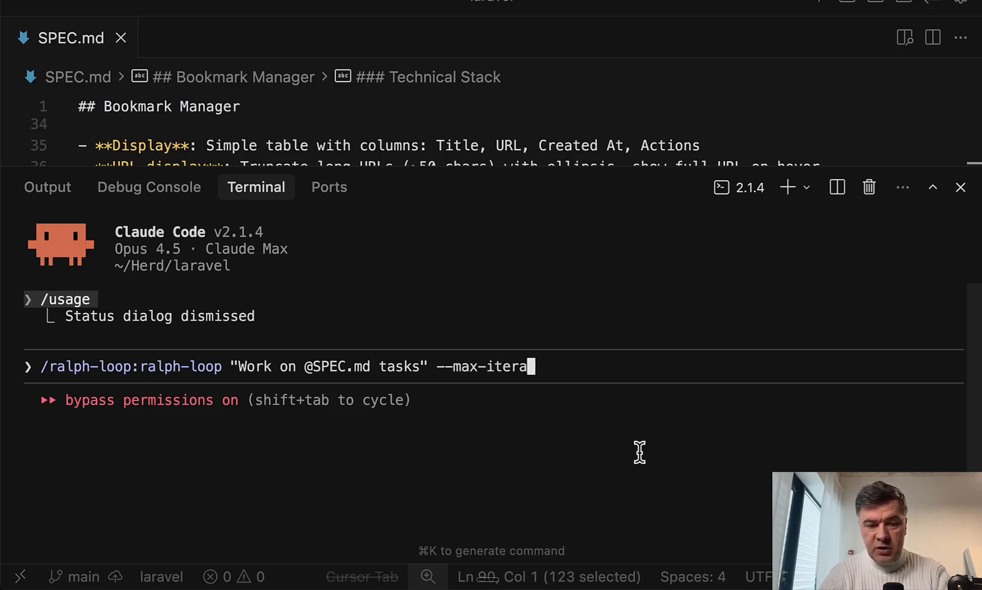
{"action": "type", "text": "tions 5"}
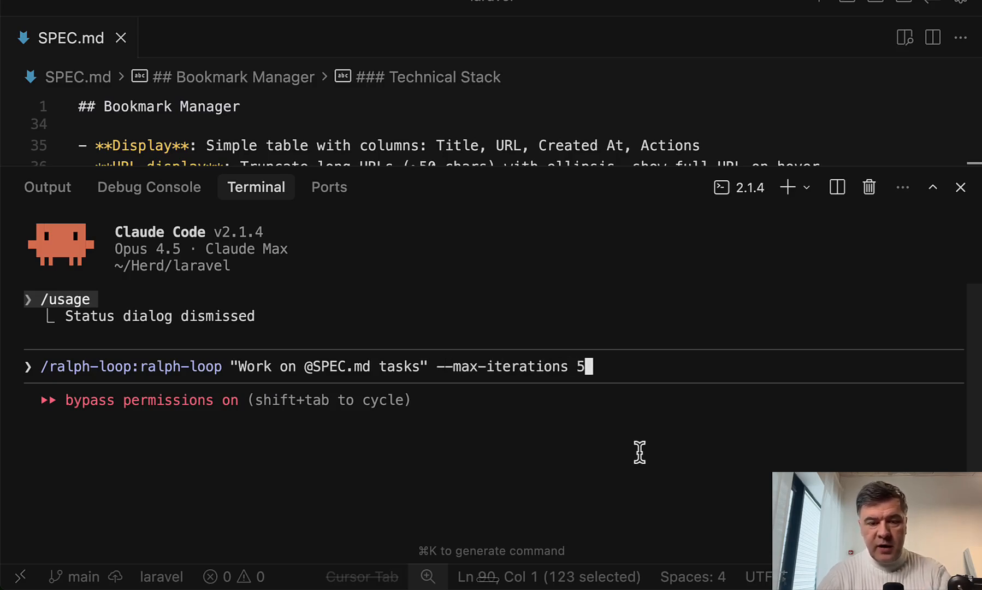
{"action": "type", "text": "--completion-pro"}
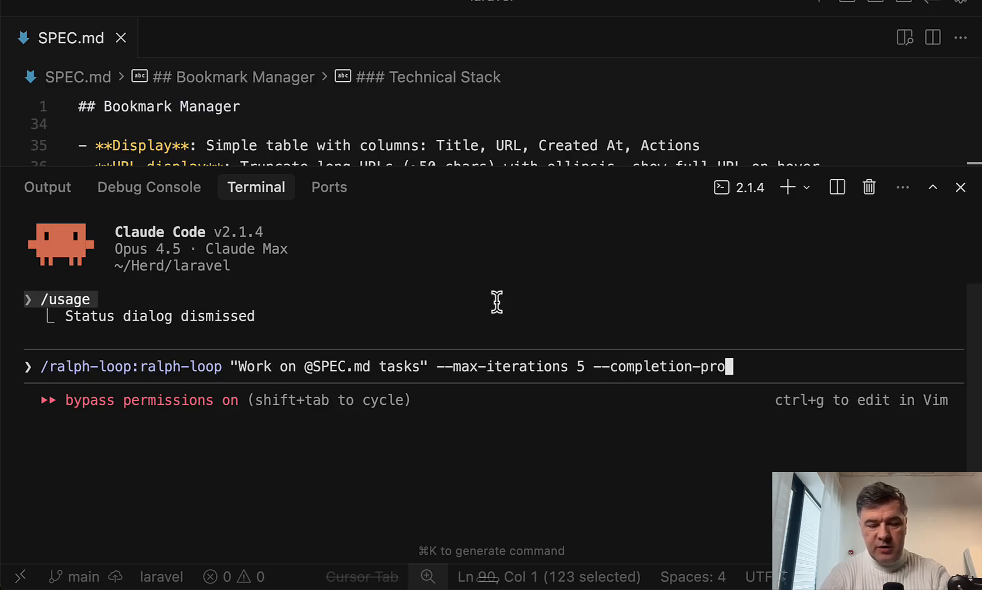
{"action": "type", "text": "mise"}
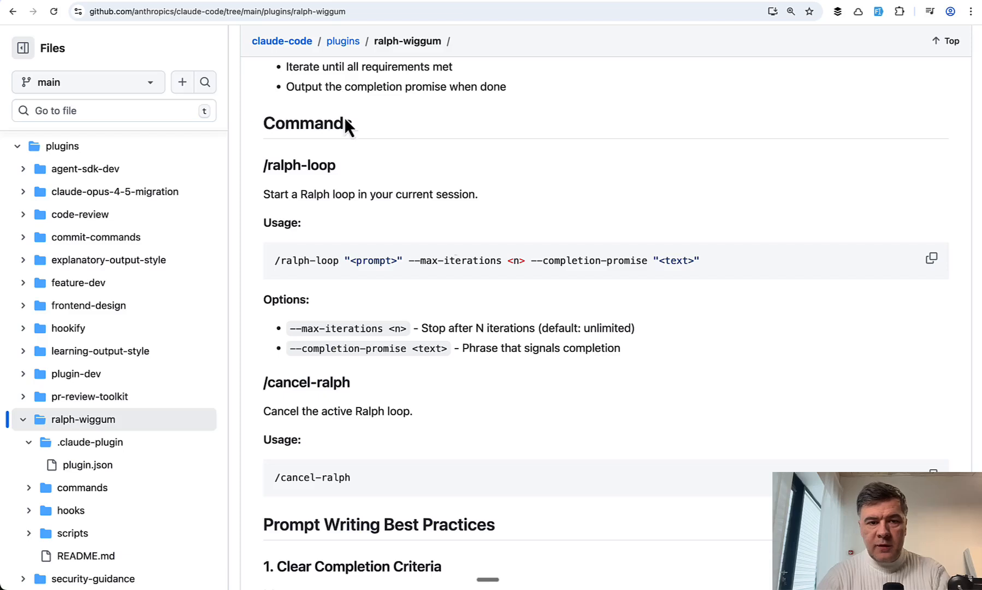
{"action": "left_click_drag", "start_coordinate": [463, 348], "coordinate": [618, 348]}
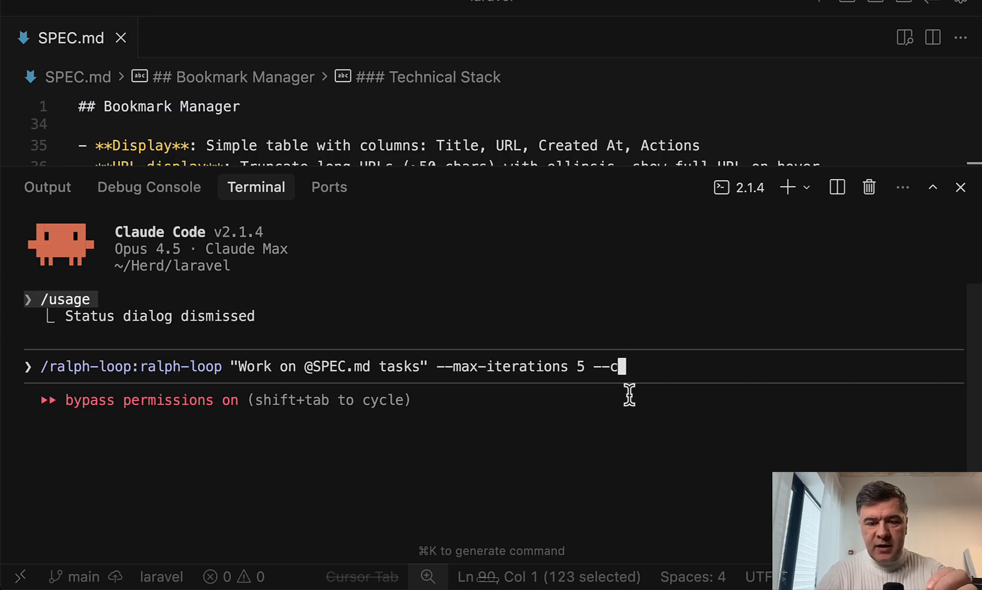
{"action": "key", "text": "Backspace"}
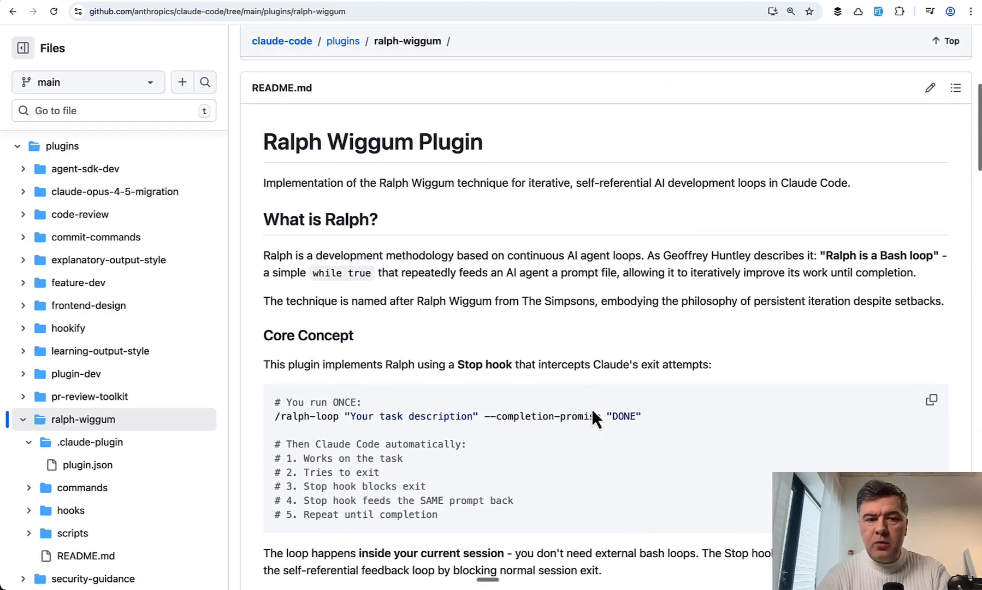
{"action": "mouse_move", "coordinate": [445, 254]}
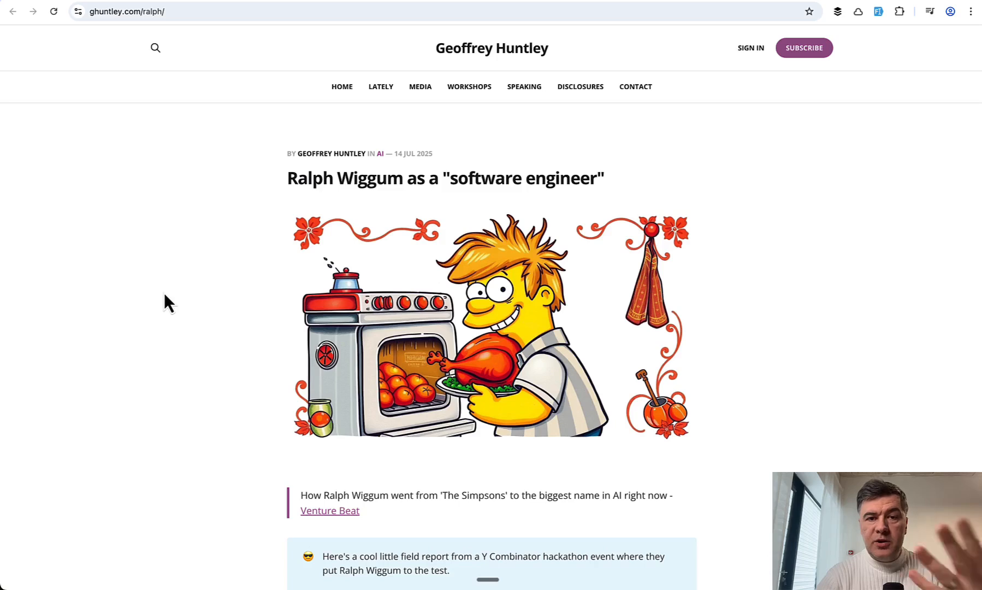
{"action": "mouse_move", "coordinate": [172, 235]}
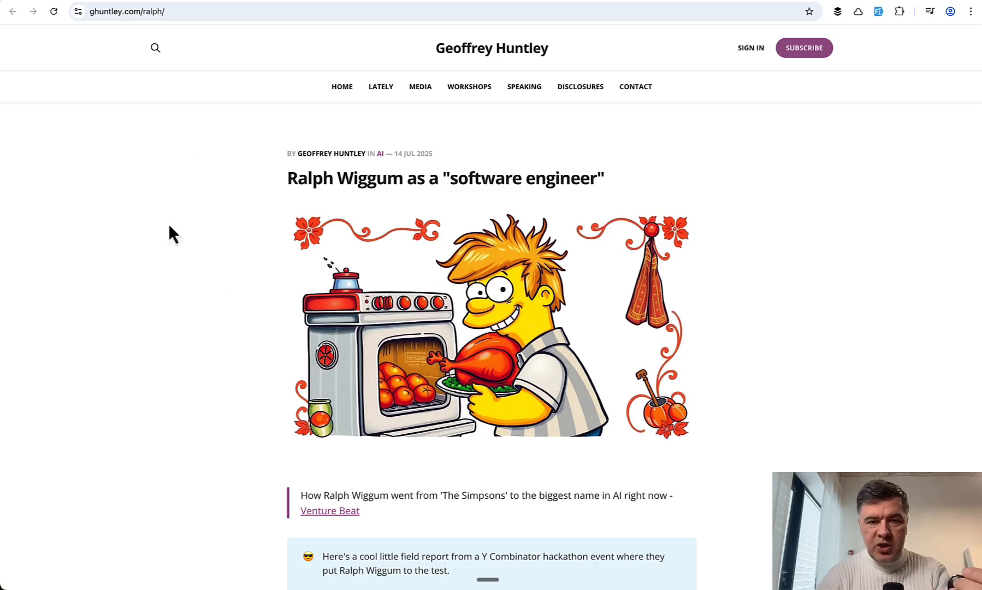
{"action": "mouse_move", "coordinate": [198, 316]}
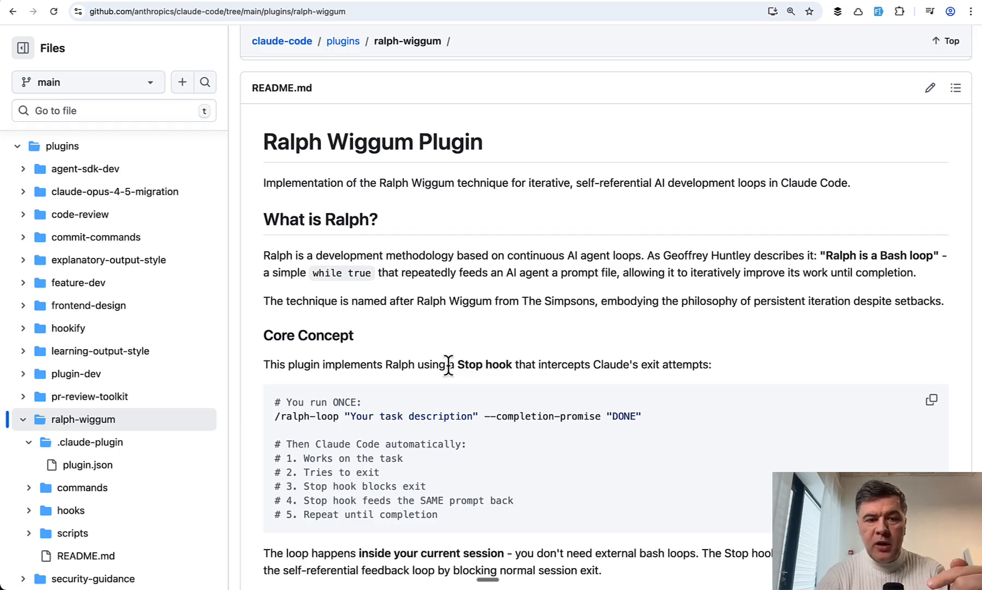
Scroll the Ralph Wiggum plugin README around its Quick Start section.
{"action": "scroll", "scroll_direction": "down", "scroll_amount": 3}
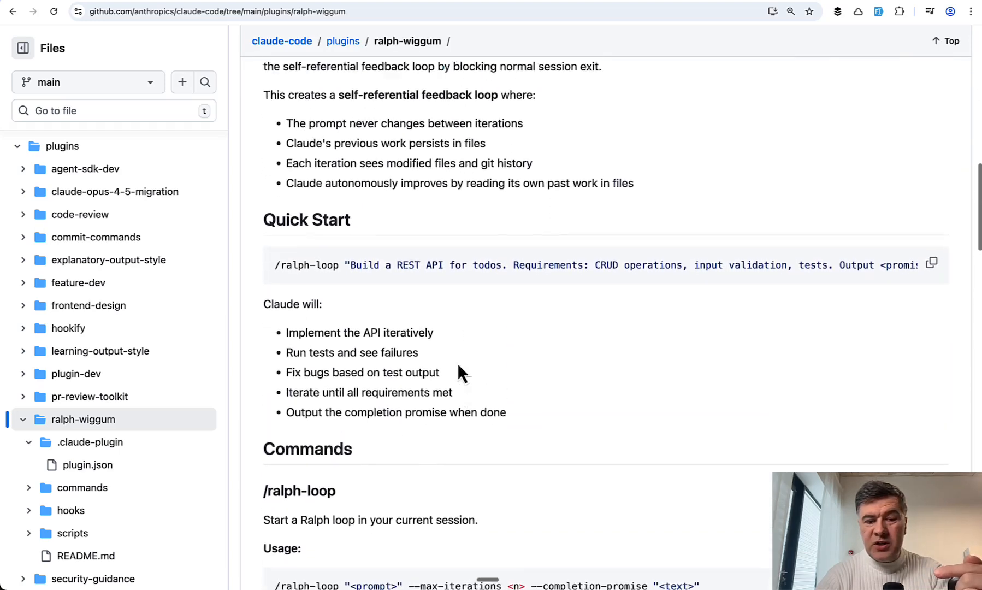
{"action": "scroll", "scroll_direction": "up", "scroll_amount": 3}
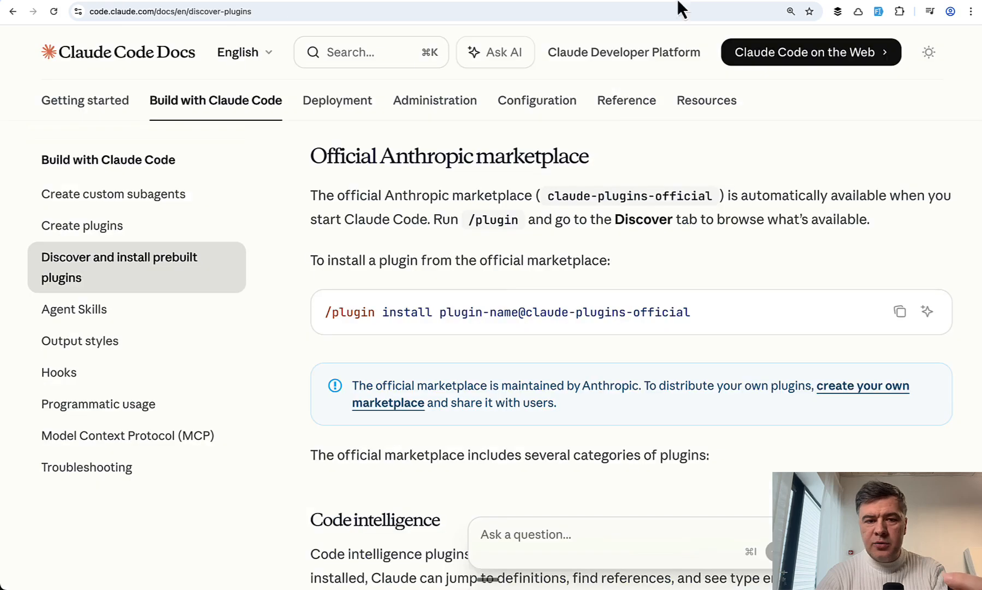
Scroll to the Official Anthropic marketplace section and select the plugin install command.
{"action": "scroll", "scroll_direction": "down", "scroll_amount": 3}
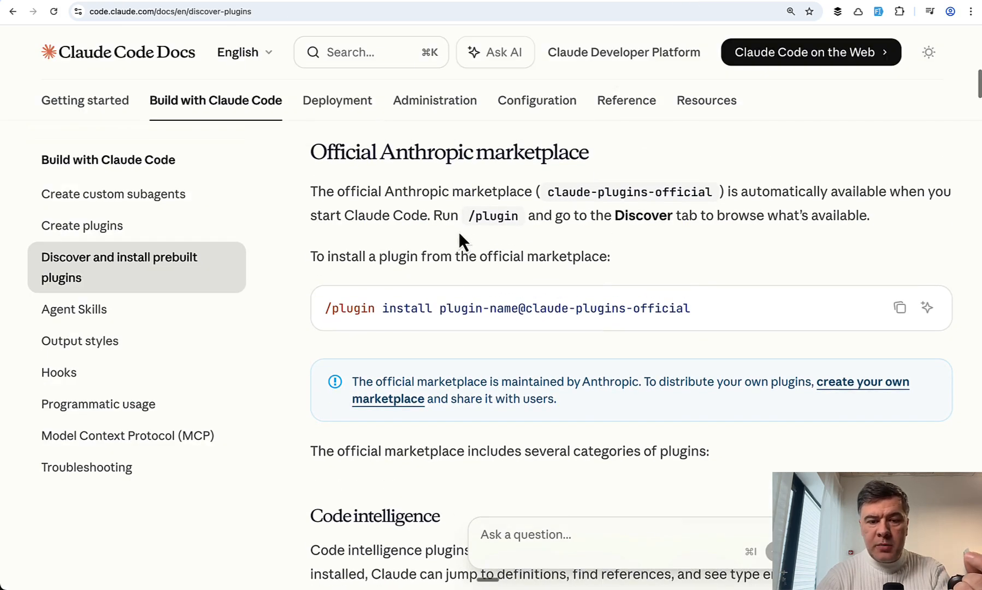
{"action": "scroll", "scroll_direction": "down", "scroll_amount": 3}
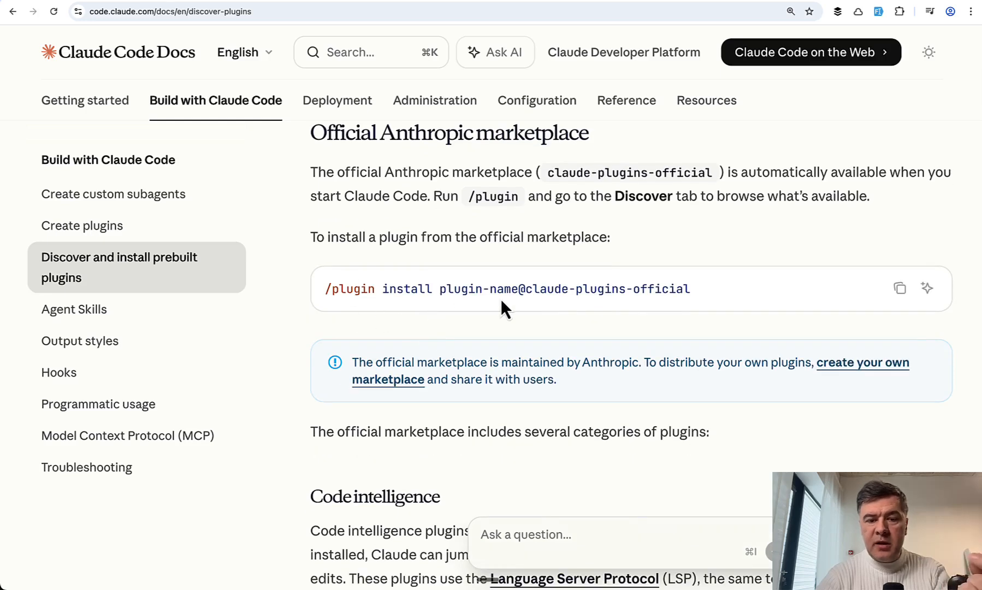
{"action": "double_click", "coordinate": [476, 288]}
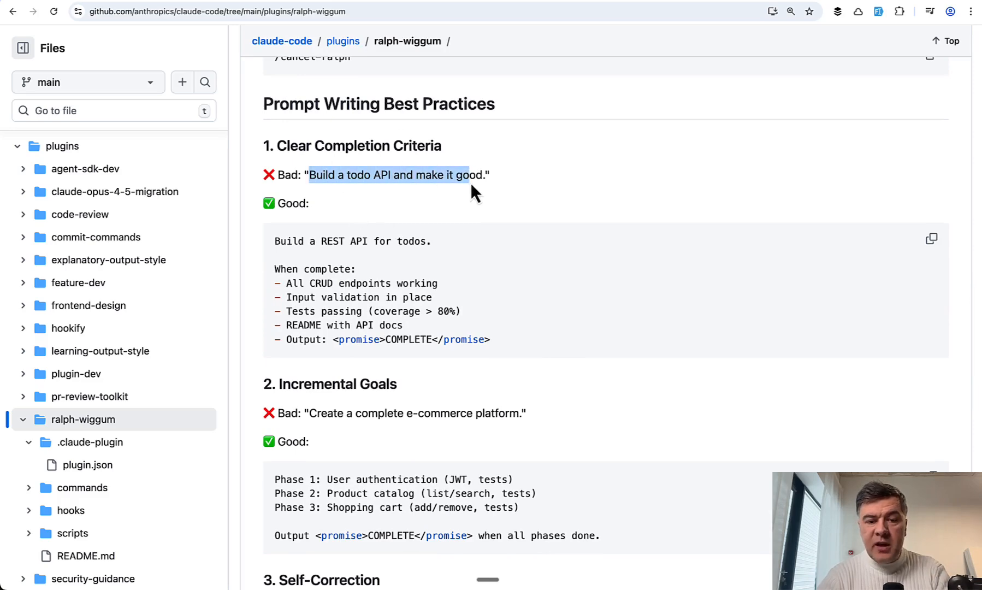
{"action": "mouse_move", "coordinate": [591, 275]}
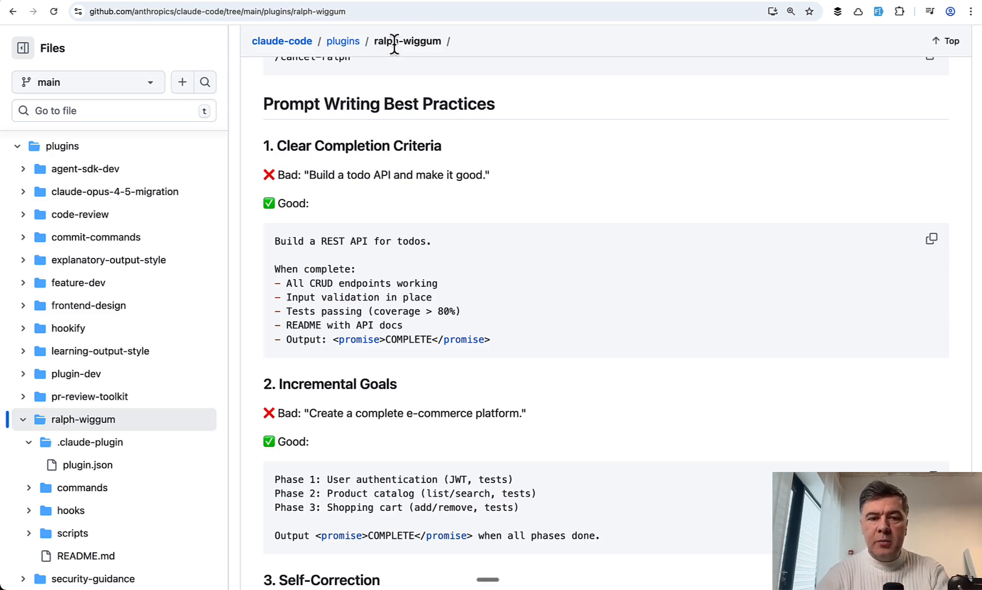
{"action": "mouse_move", "coordinate": [629, 269]}
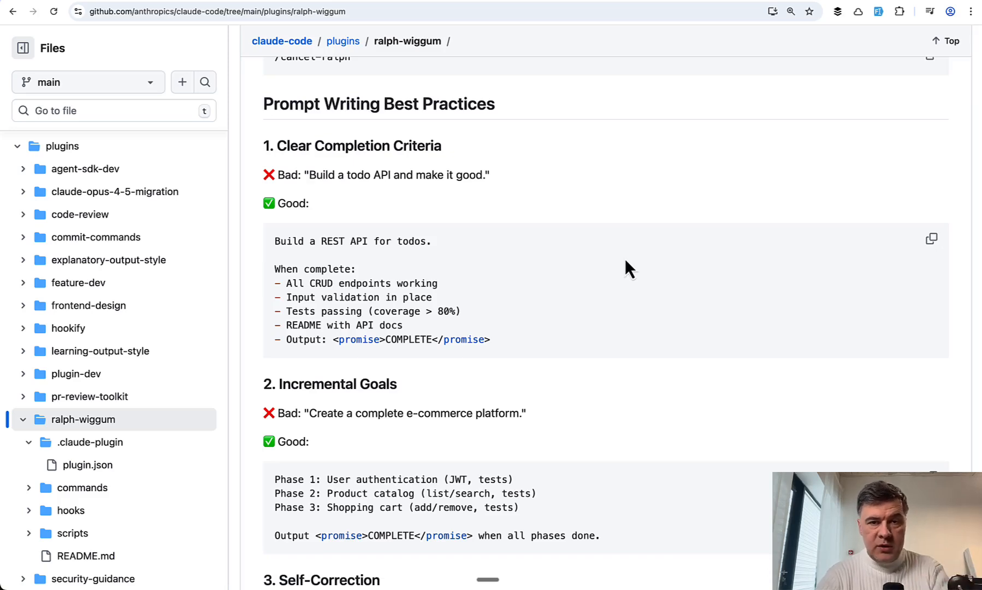
{"action": "mouse_move", "coordinate": [596, 330]}
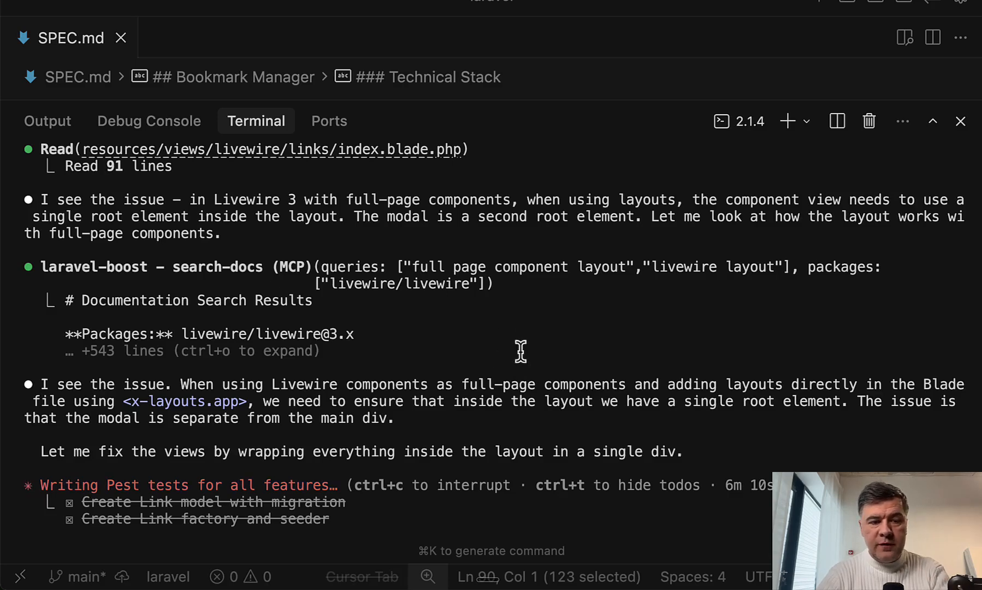
Scroll the terminal as Claude Code wraps the Livewire layout in a single root div.
{"action": "scroll", "scroll_direction": "down", "scroll_amount": 3}
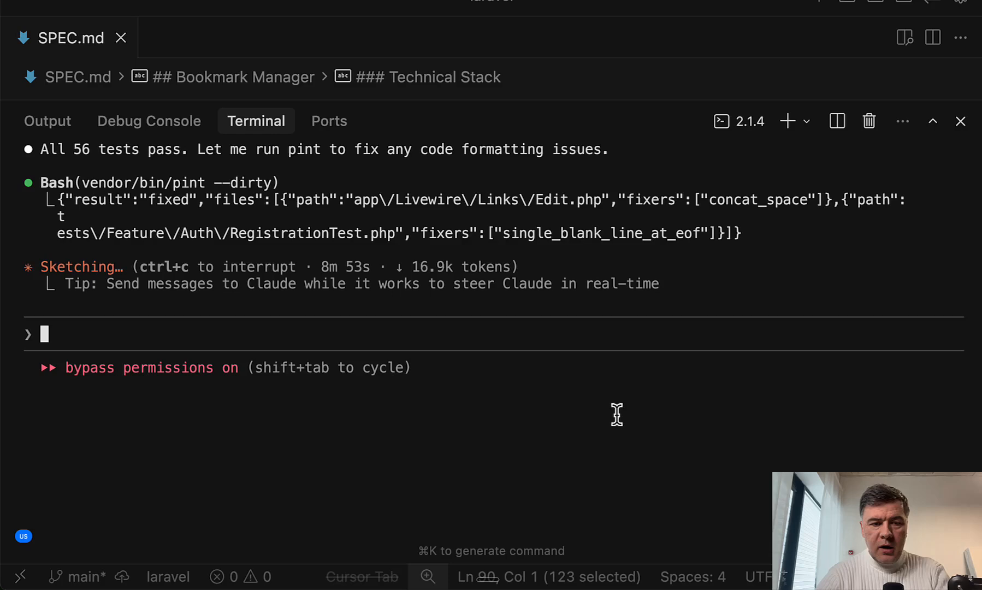
{"action": "mouse_move", "coordinate": [303, 307]}
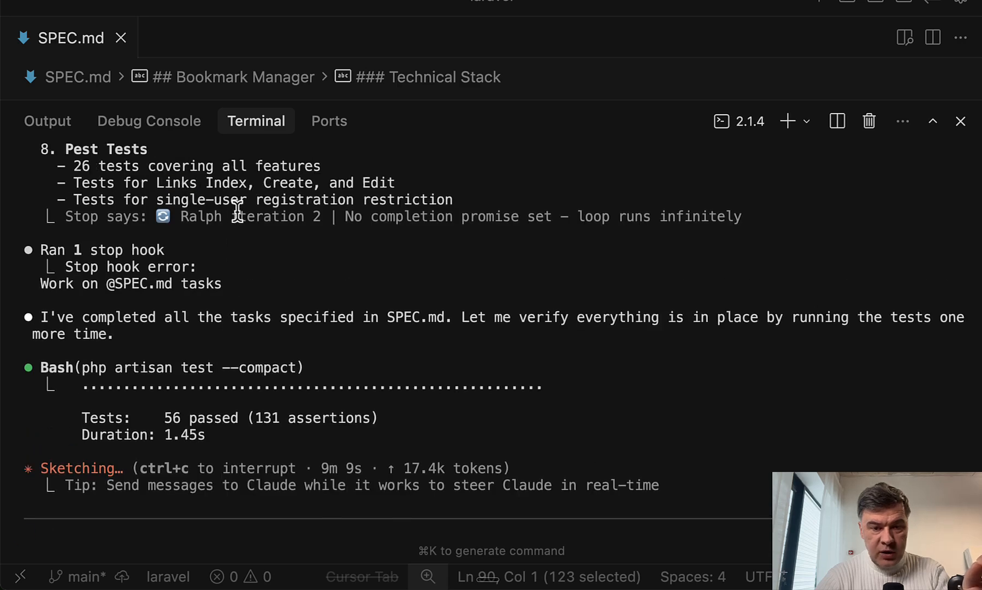
{"action": "mouse_move", "coordinate": [666, 256]}
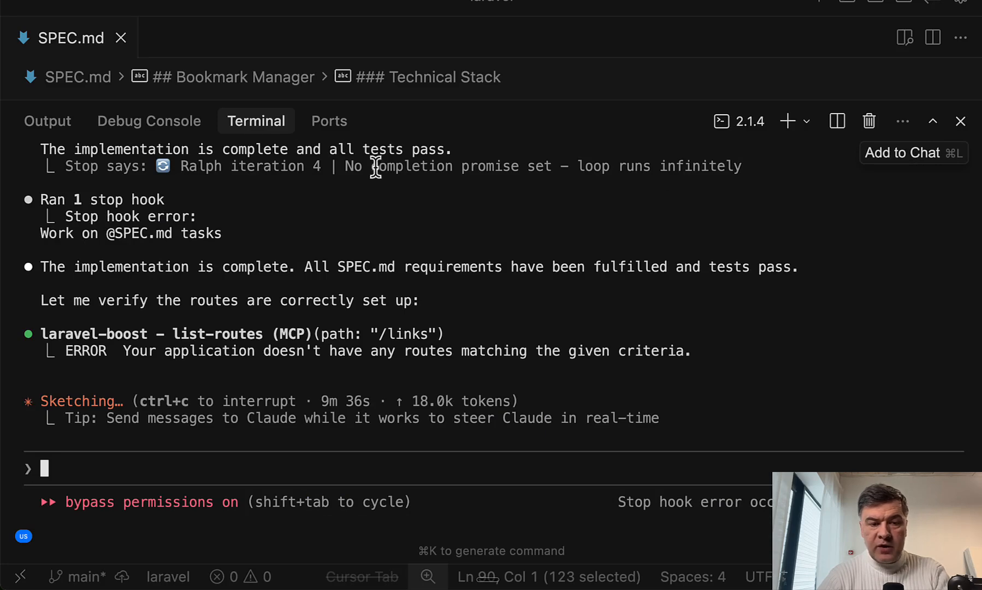
{"action": "mouse_move", "coordinate": [540, 336]}
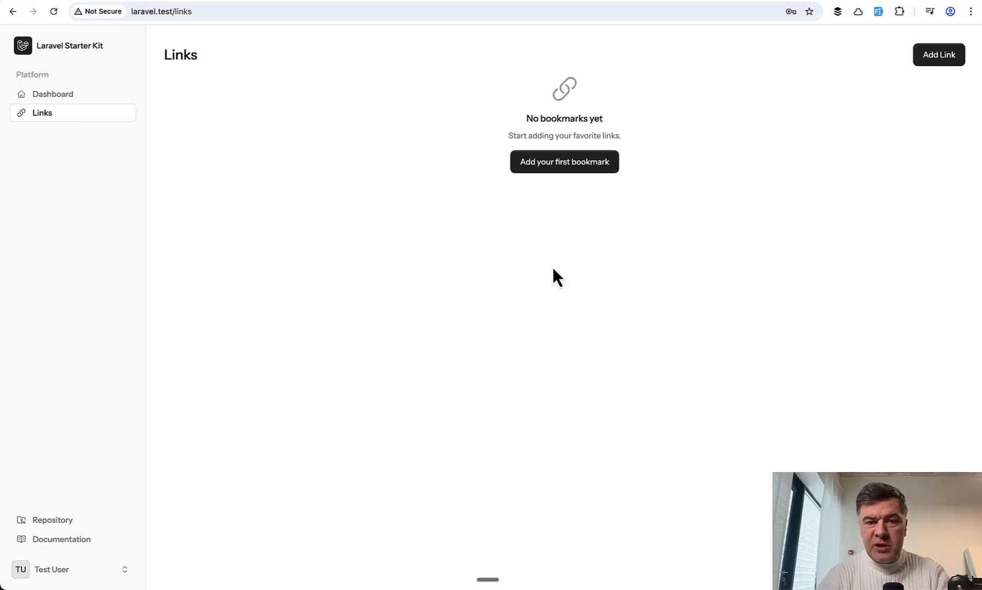
{"action": "mouse_move", "coordinate": [608, 178]}
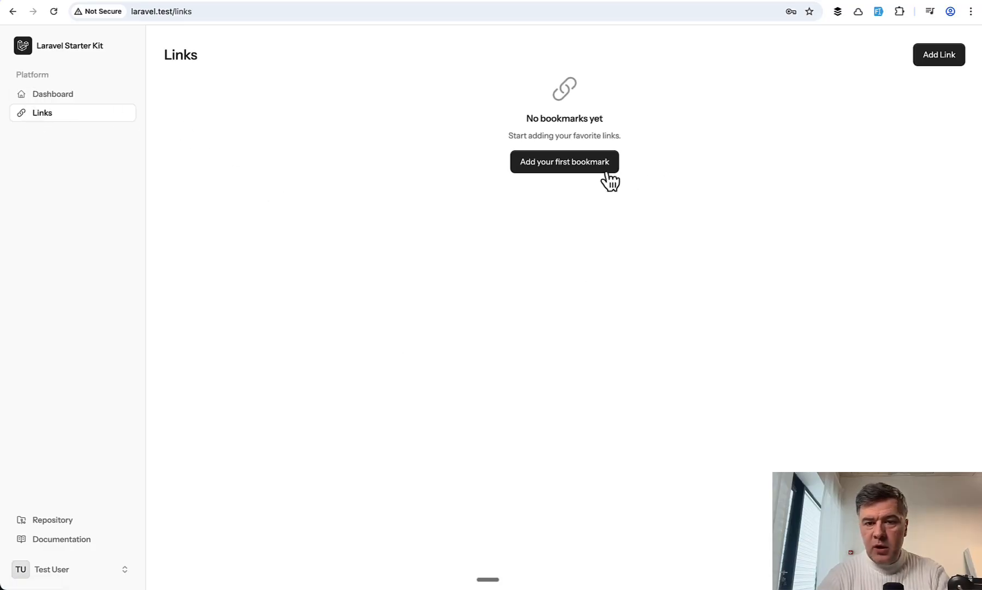
Add a first bookmark via 'Add your first bookmark' and save it to the Links list.
{"action": "left_click", "coordinate": [563, 161]}
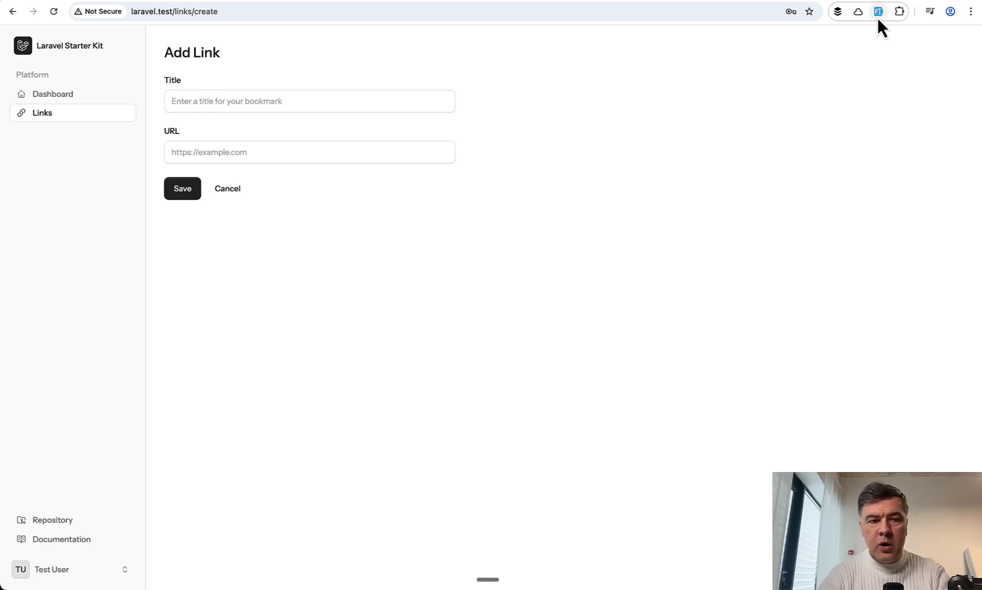
{"action": "left_click", "coordinate": [181, 189]}
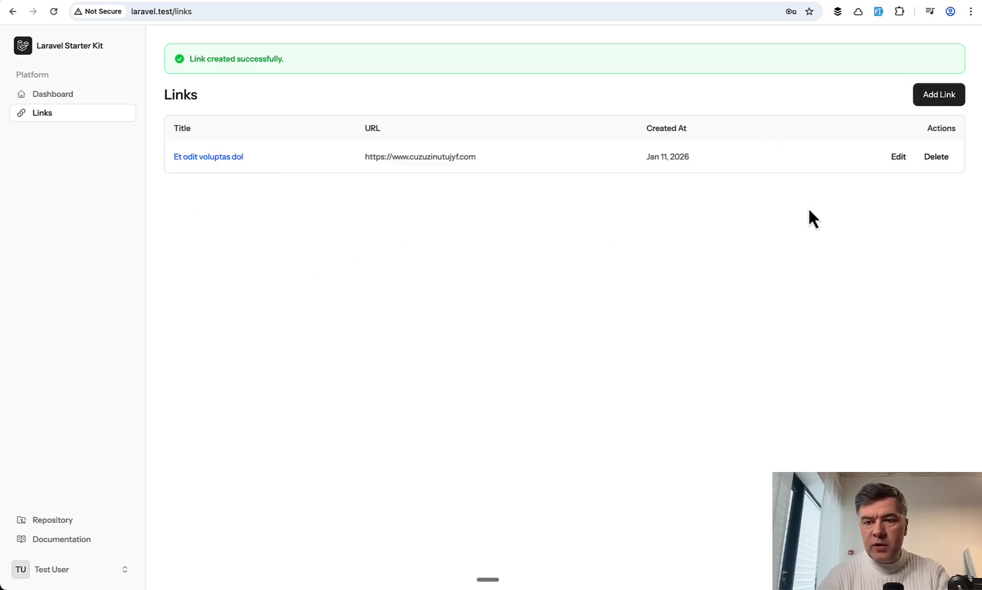
{"action": "mouse_move", "coordinate": [900, 227]}
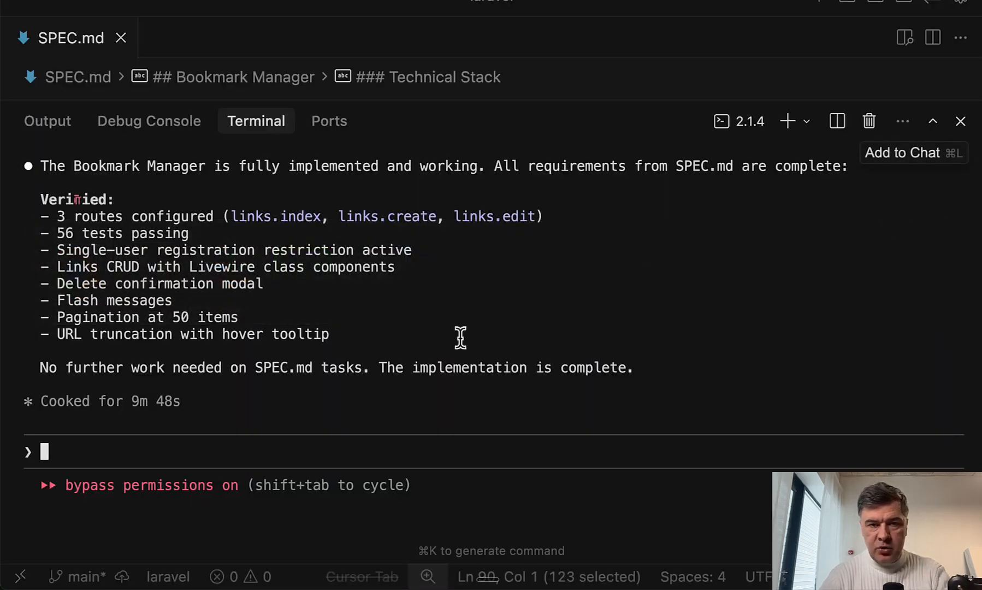
Run /usage to see 26% session and 12% weekly usage, then dismiss the overview.
{"action": "type", "text": "/us"}
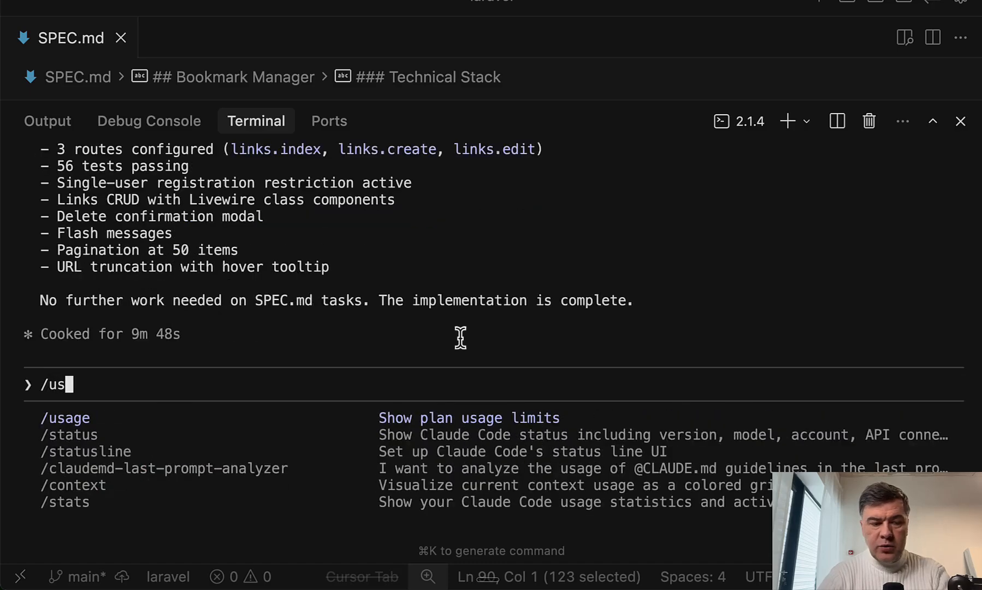
{"action": "key", "text": "Enter"}
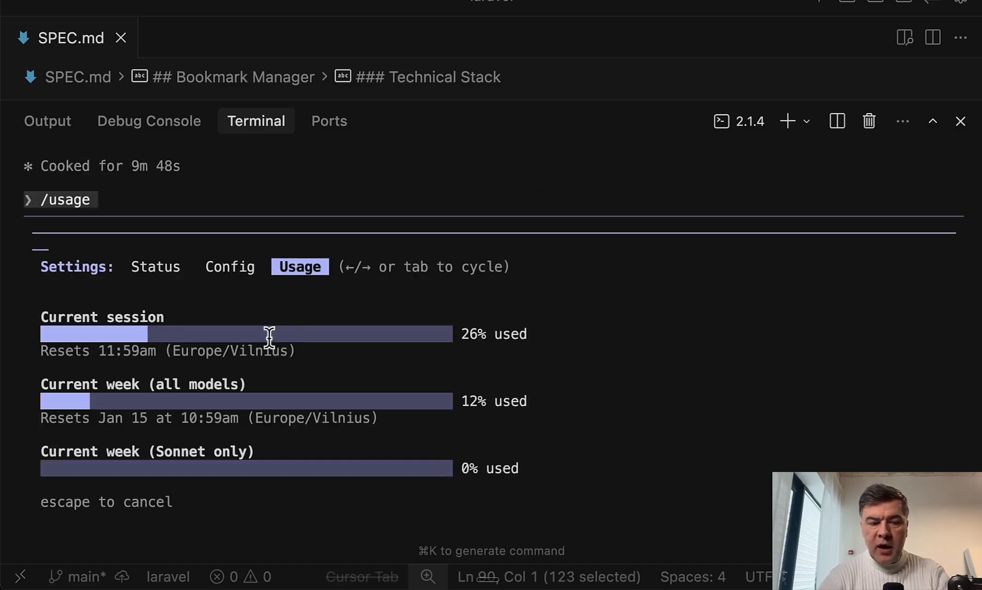
{"action": "mouse_move", "coordinate": [665, 369]}
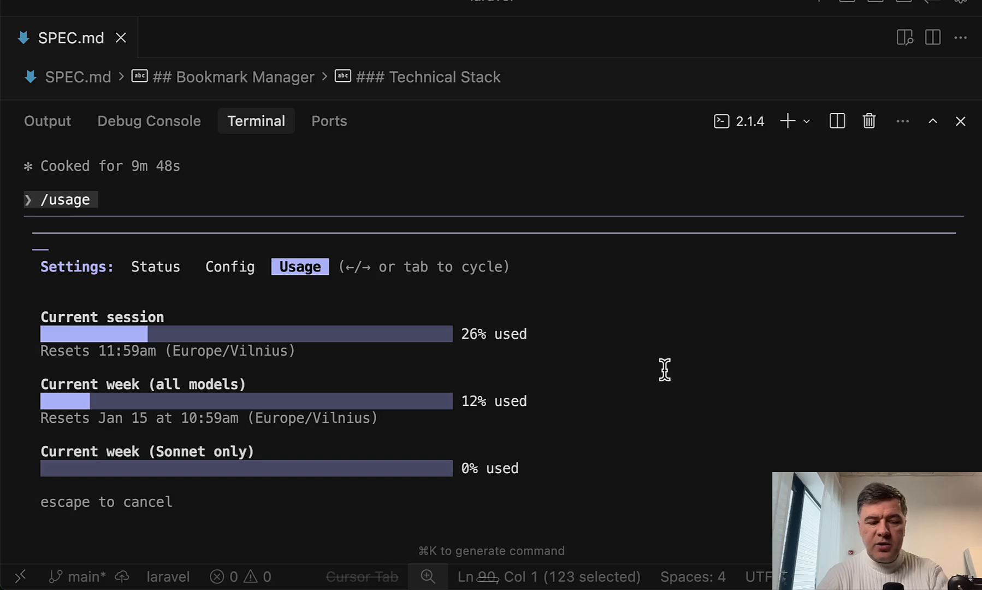
{"action": "key", "text": "escape"}
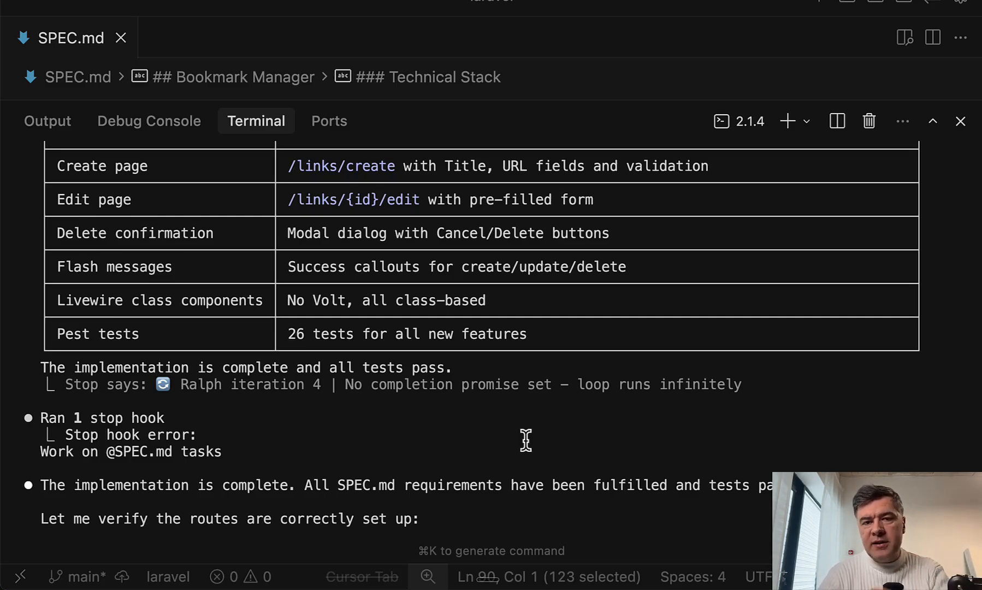
{"action": "mouse_move", "coordinate": [366, 460]}
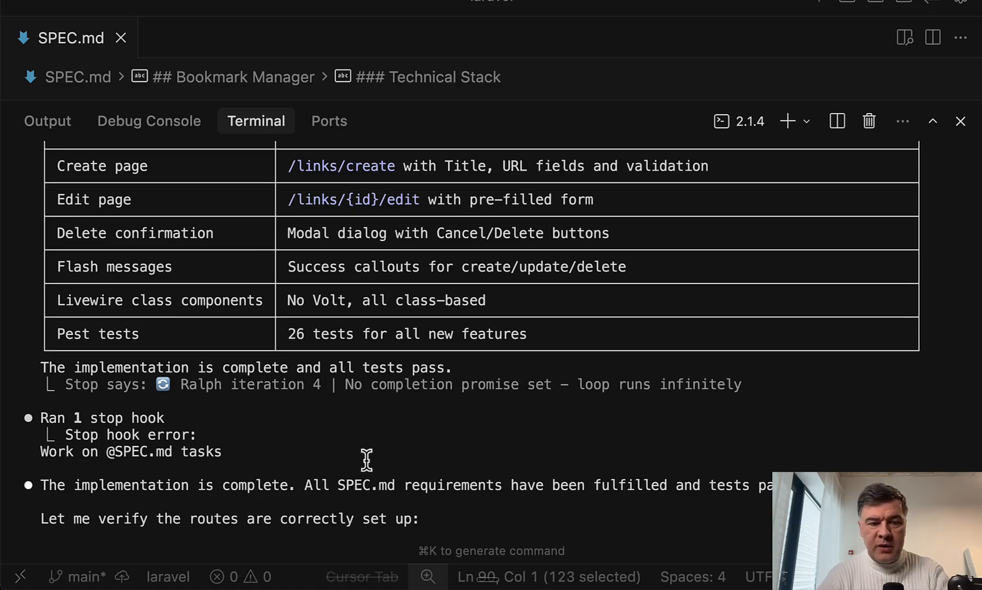